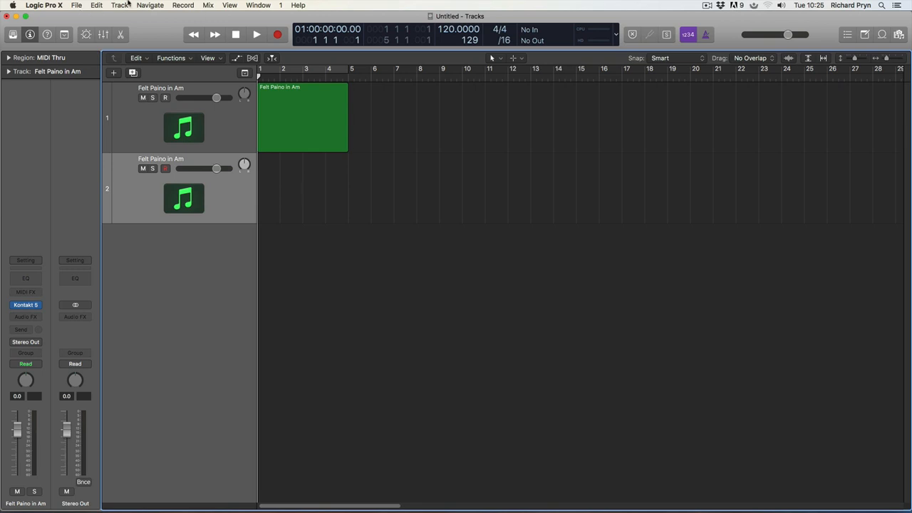
Step: Rename the second track from 'Felt Paino in Am' to 'Piano' via Track > Rename Track
click(119, 5)
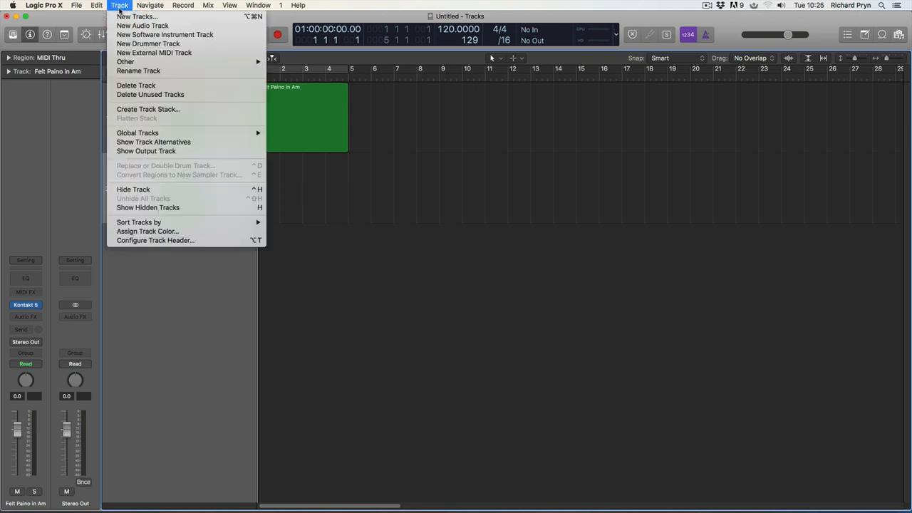
mouse_move(139, 70)
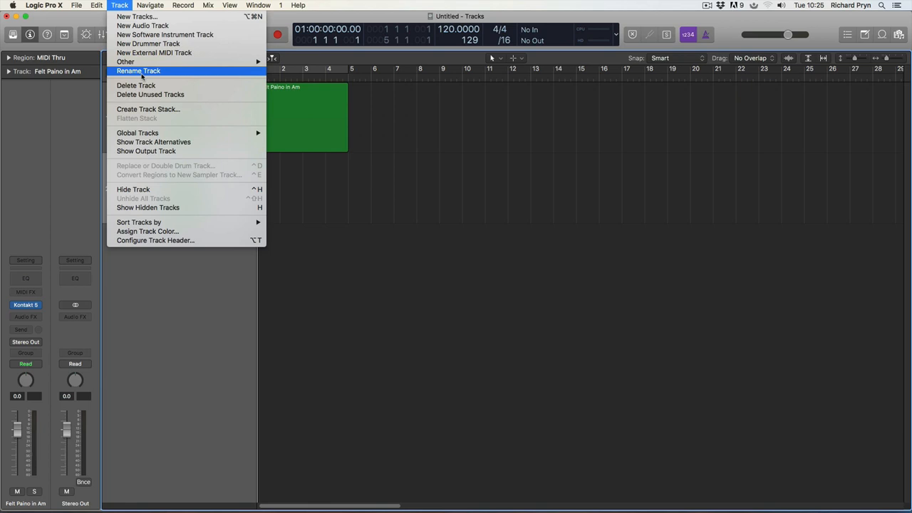
click(137, 70)
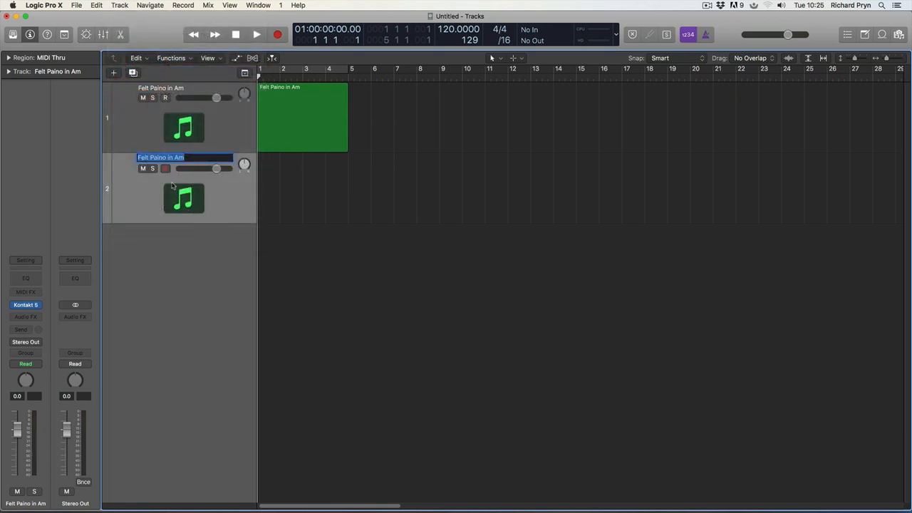
text(PI)
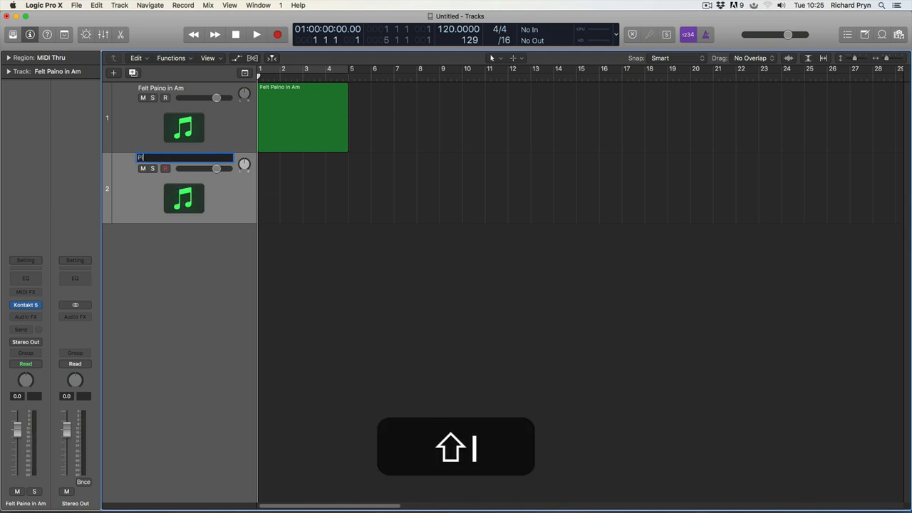
text(iano)
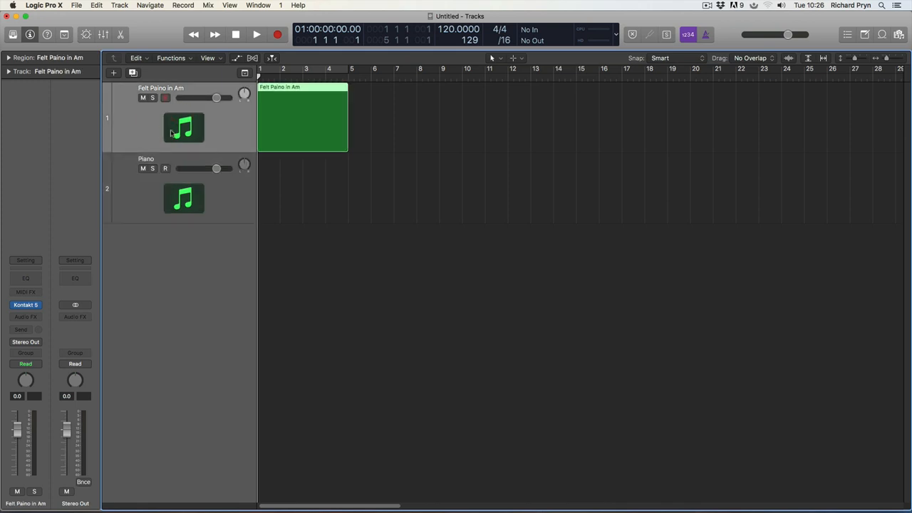
mouse_move(184, 129)
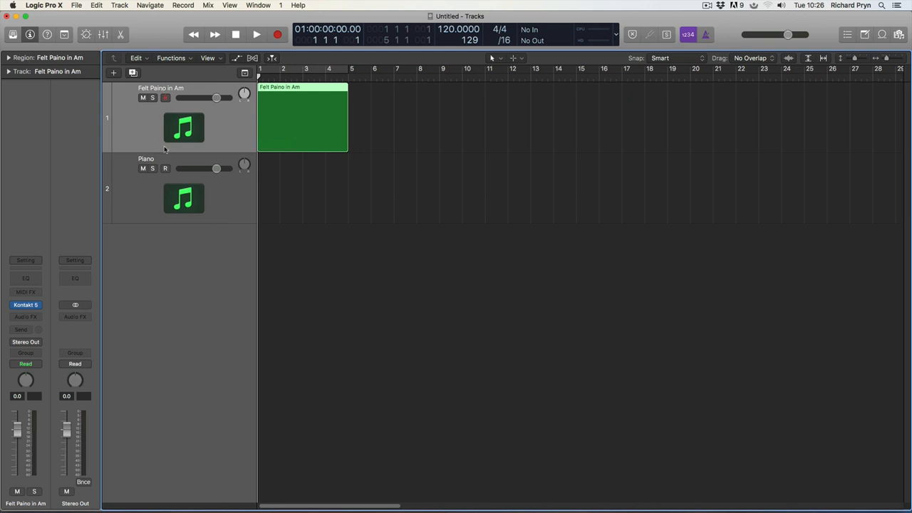
Step: Edit the second track's header name from 'Piano 01' to 'Piano 011'
double_click(146, 157)
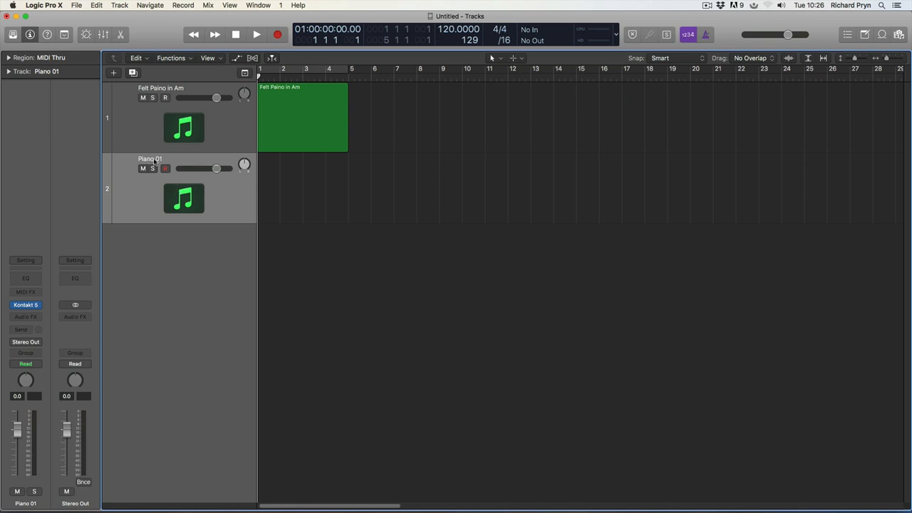
double_click(150, 158)
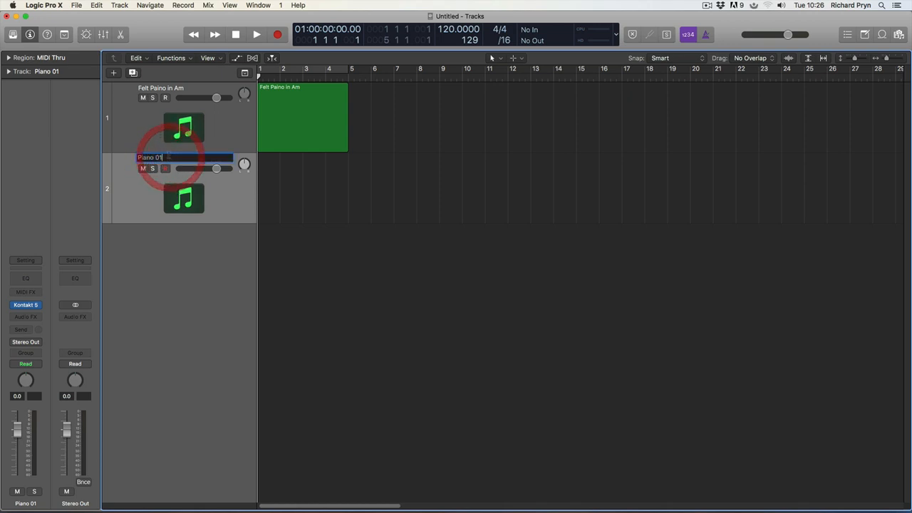
text(1)
key(return)
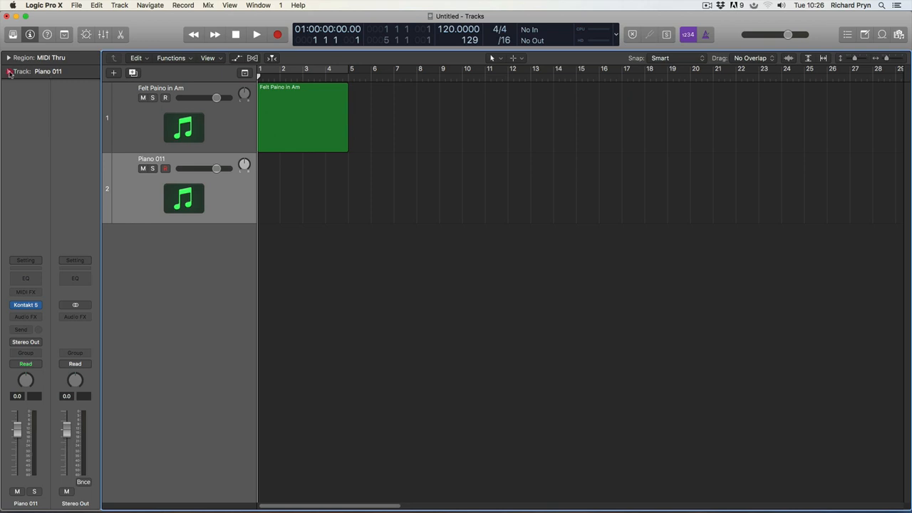
Step: Expand the Track inspector and rename the second track 'Piano again' in its name field
click(9, 71)
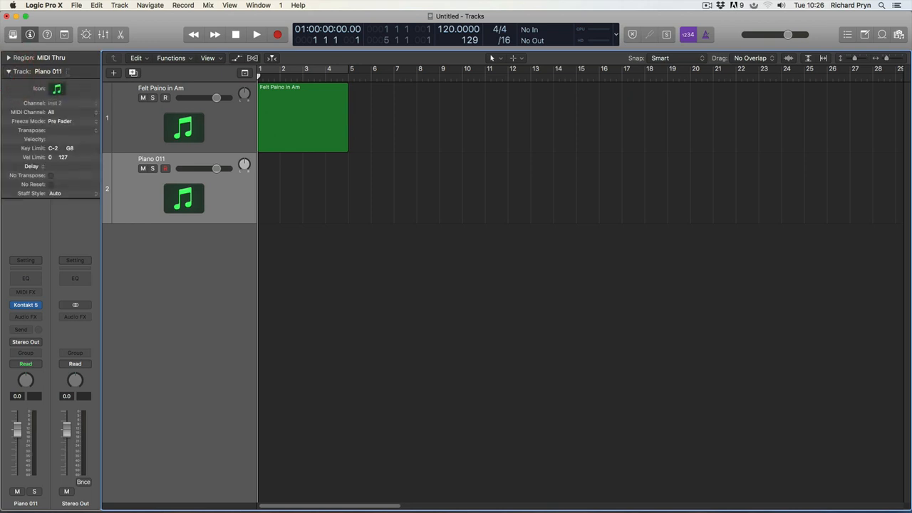
double_click(48, 70)
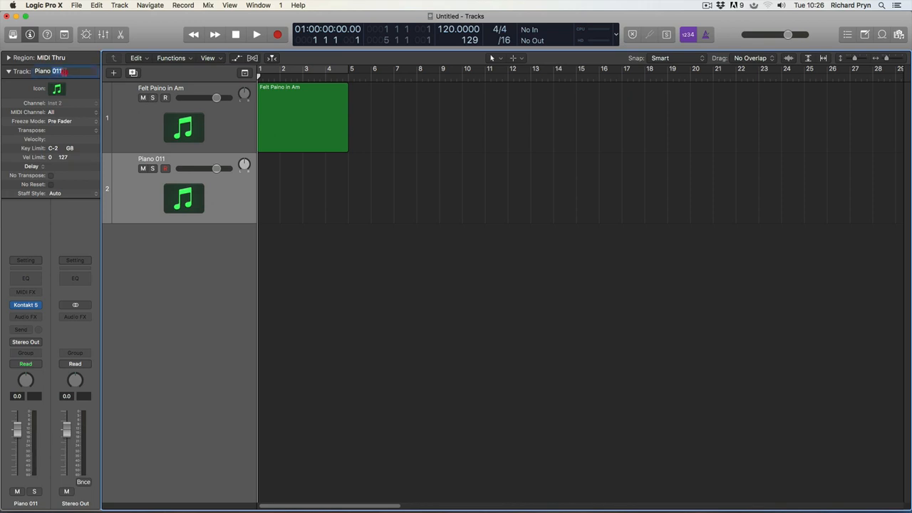
key(backspace)
text(again)
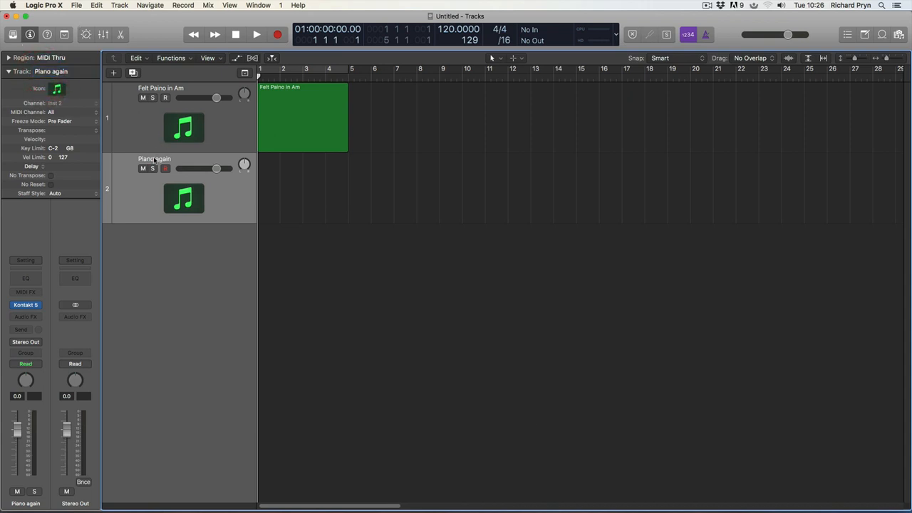
click(136, 162)
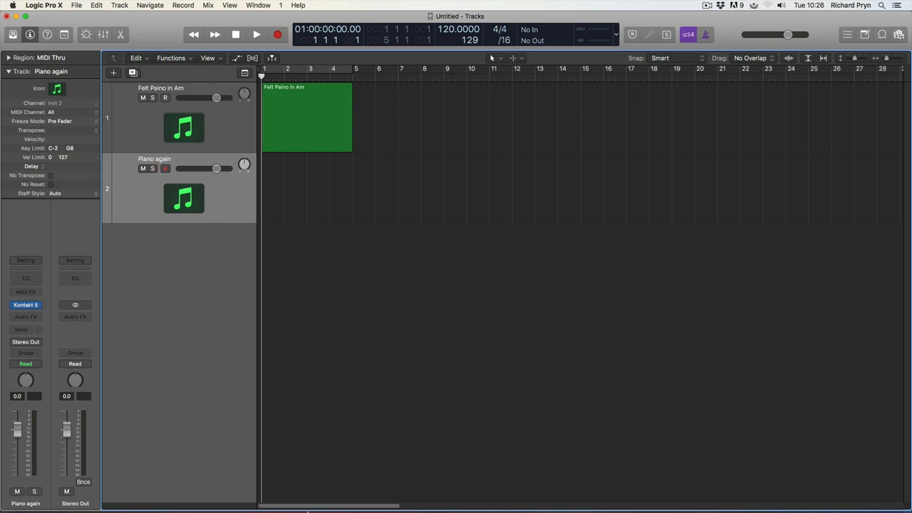
mouse_move(354, 239)
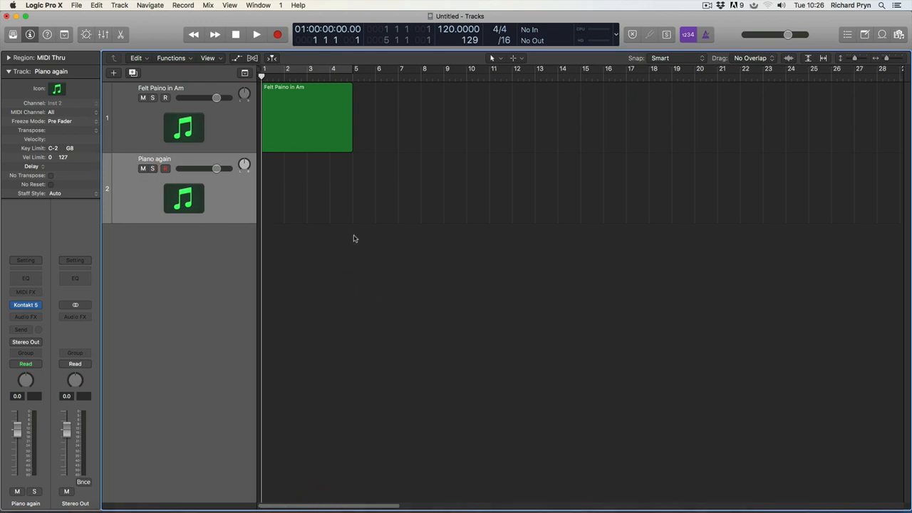
mouse_move(407, 120)
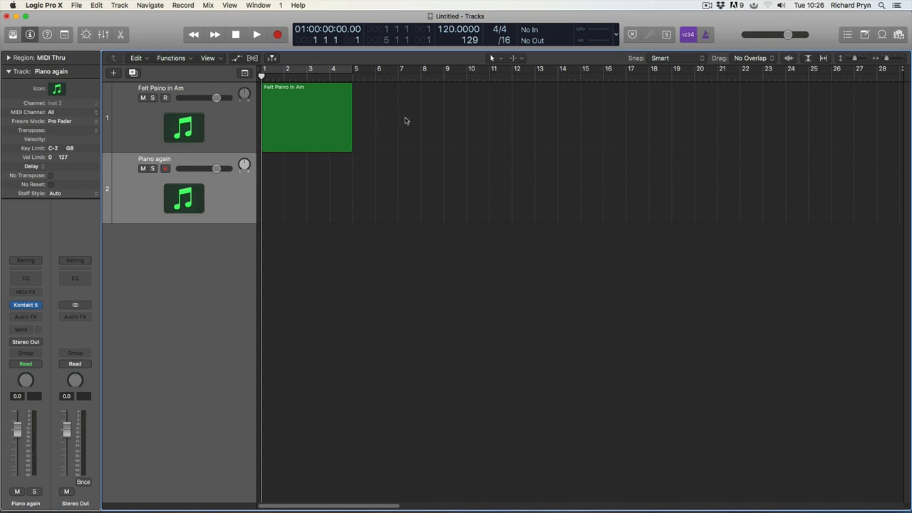
Step: Drag the 'Felt Paino in Am' region onto the second track and name the track after it
click(306, 118)
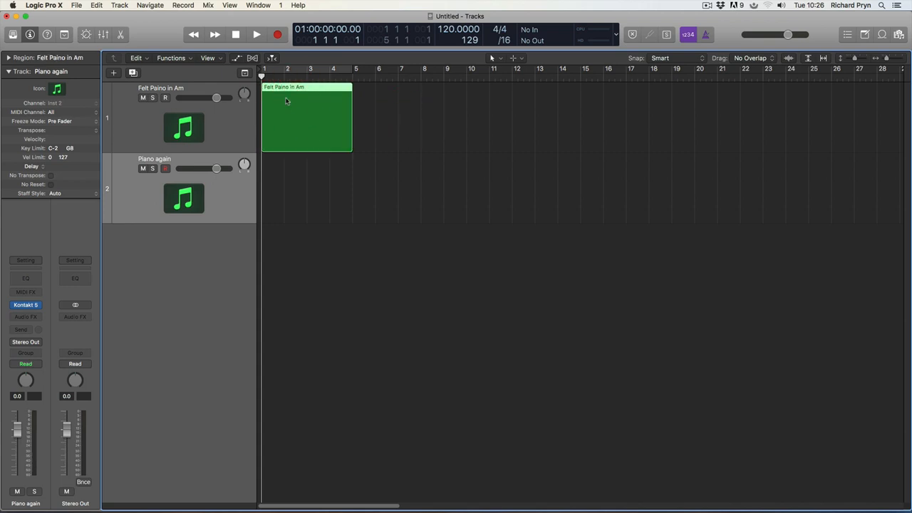
mouse_move(301, 89)
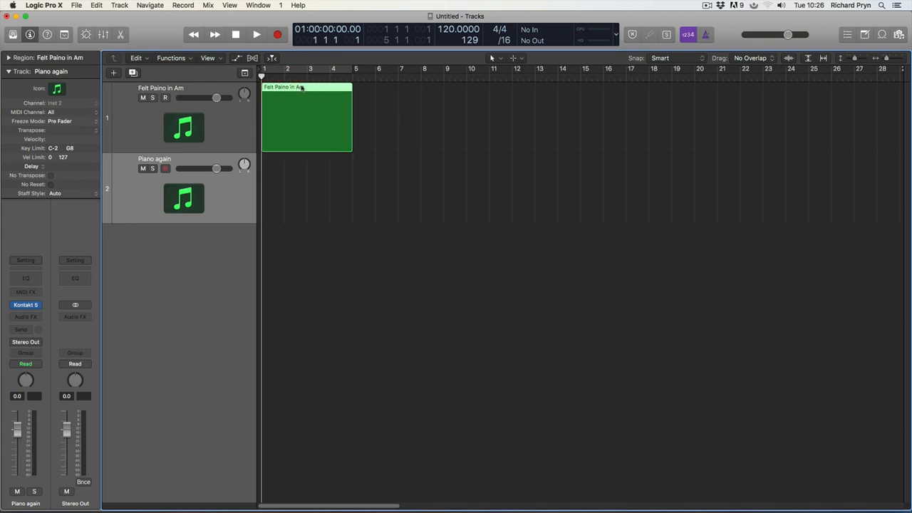
drag(307, 118, 307, 189)
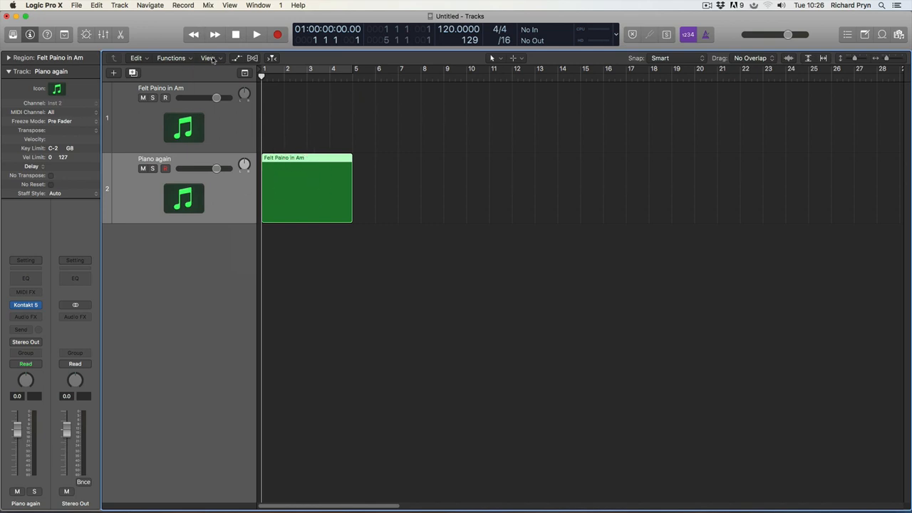
click(171, 58)
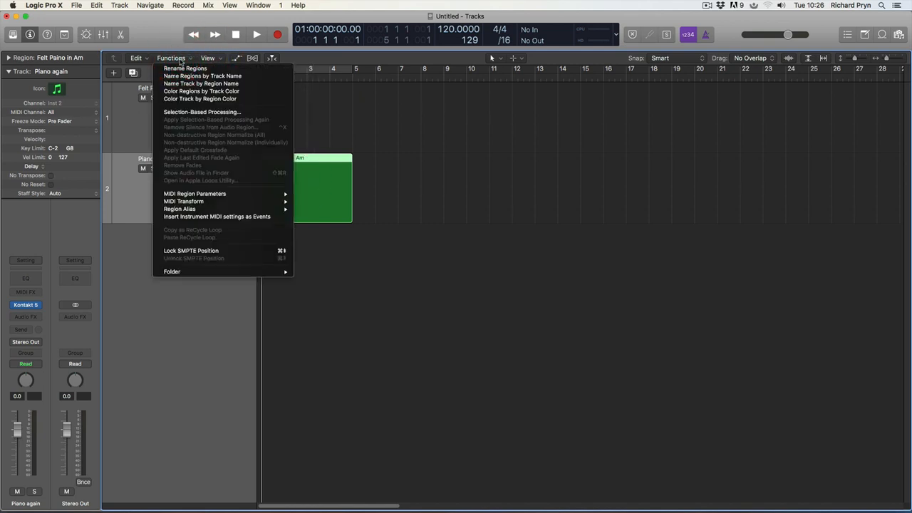
mouse_move(202, 83)
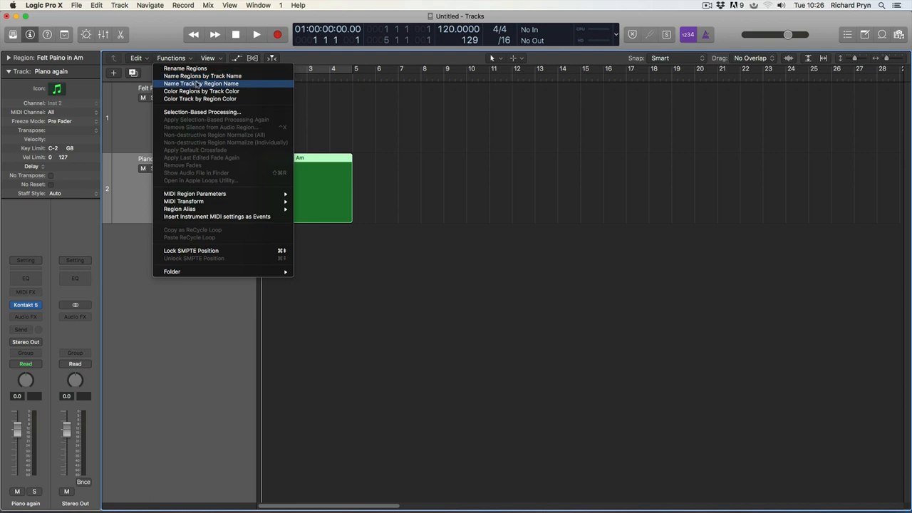
click(201, 83)
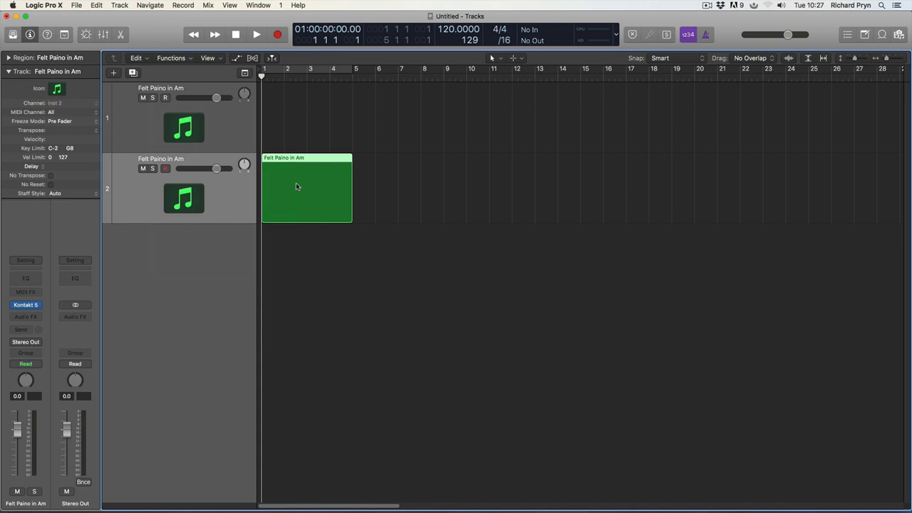
mouse_move(190, 122)
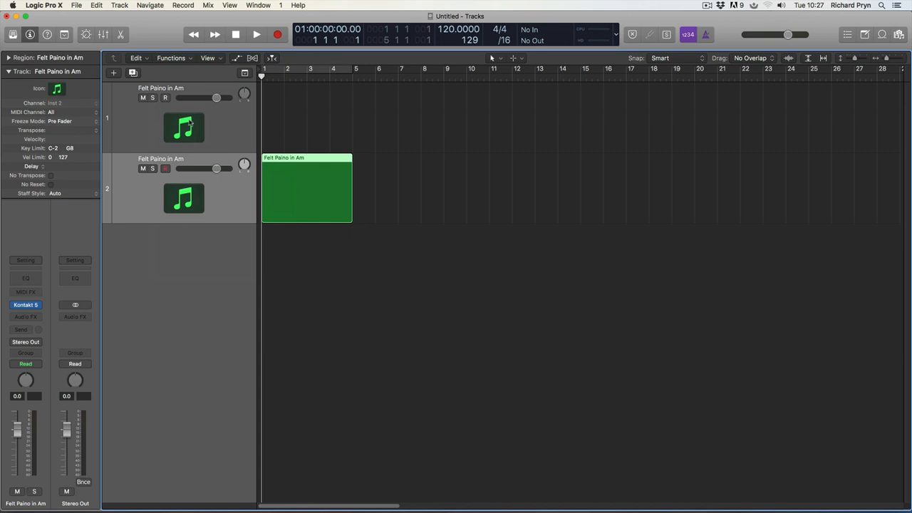
Step: Rename the top track 'Felt' and apply Name Regions by Track Name to both regions
double_click(161, 86)
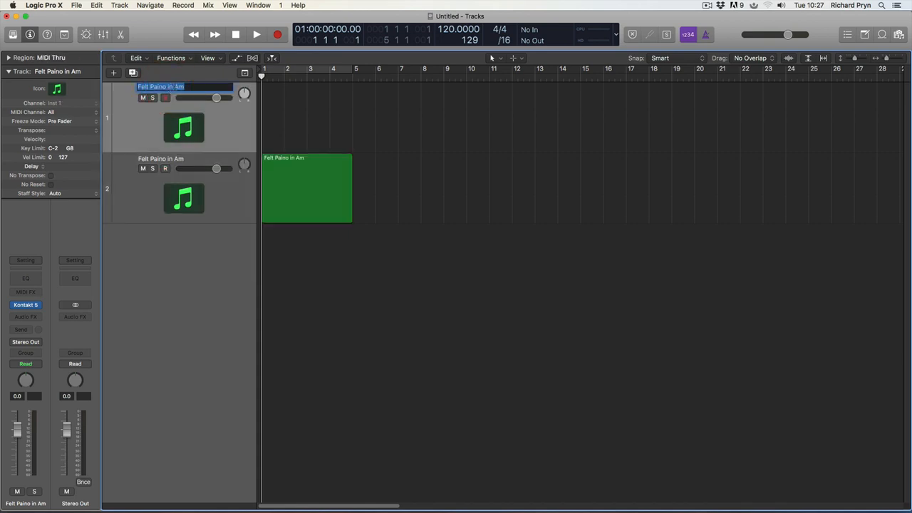
text(Felt)
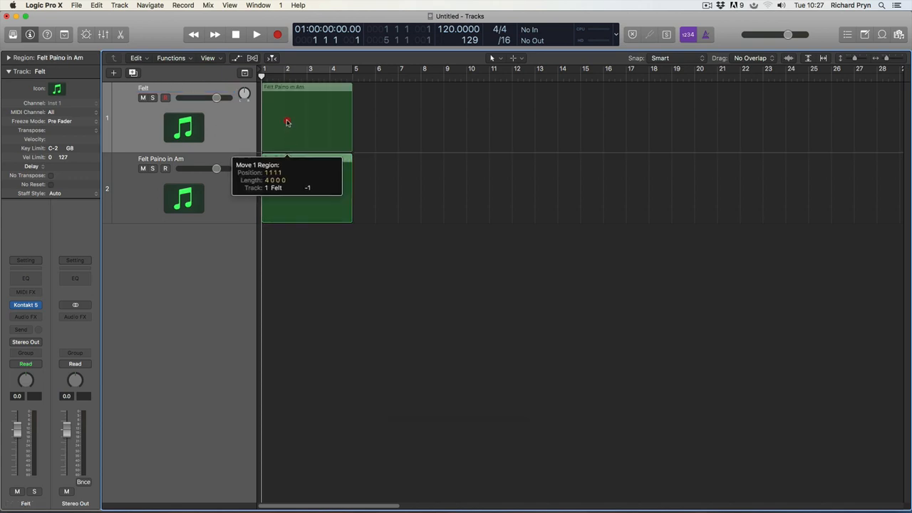
click(171, 58)
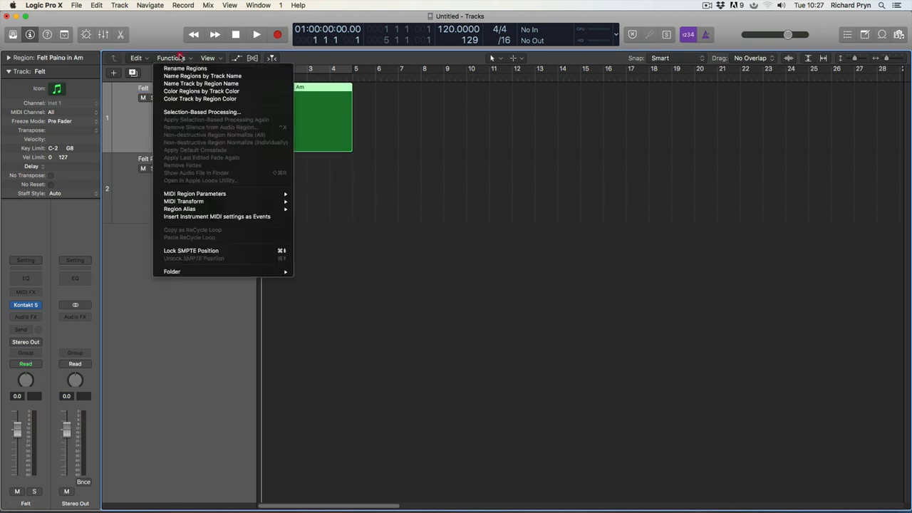
mouse_move(202, 75)
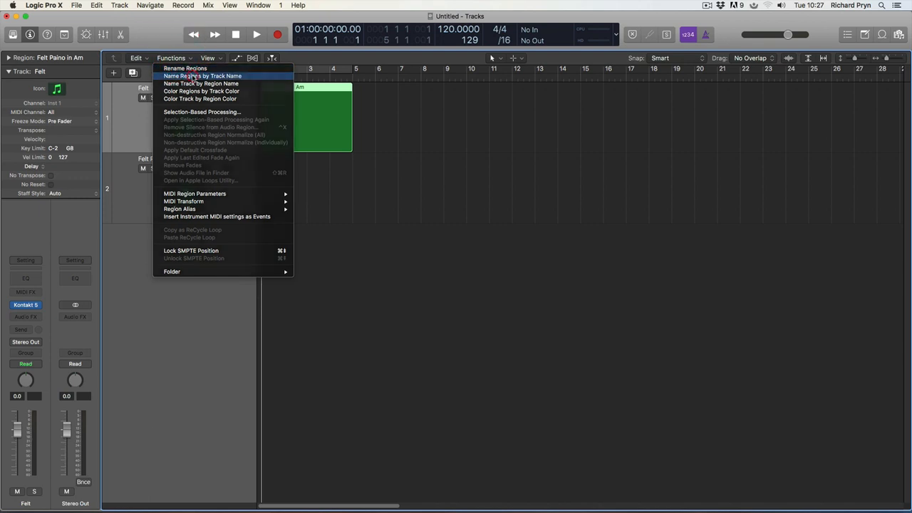
click(202, 75)
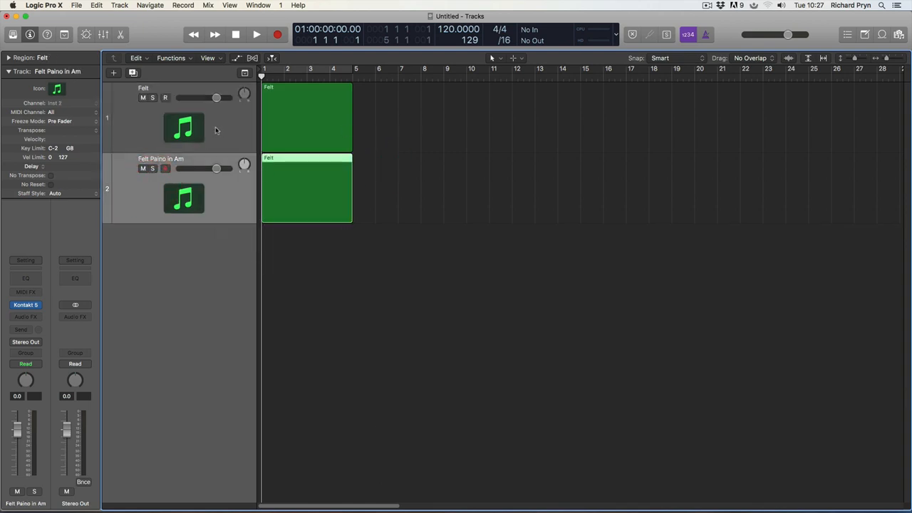
mouse_move(216, 129)
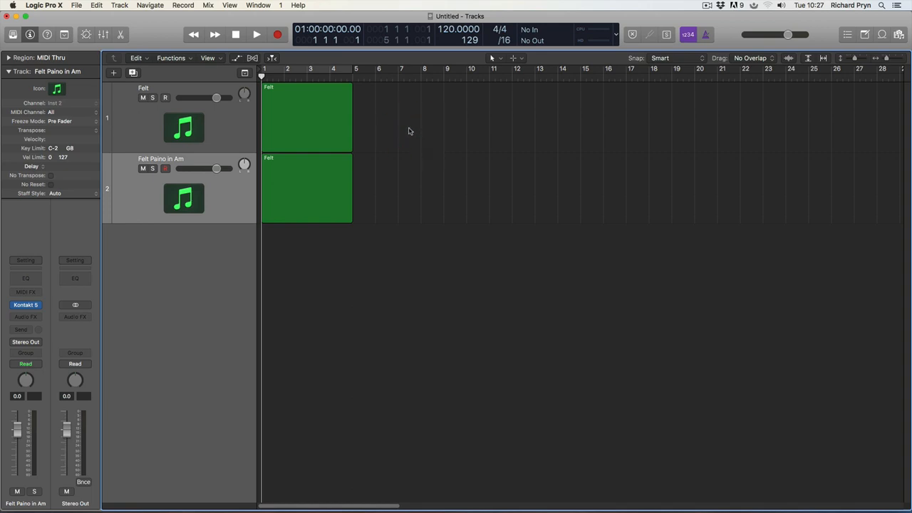
mouse_move(399, 125)
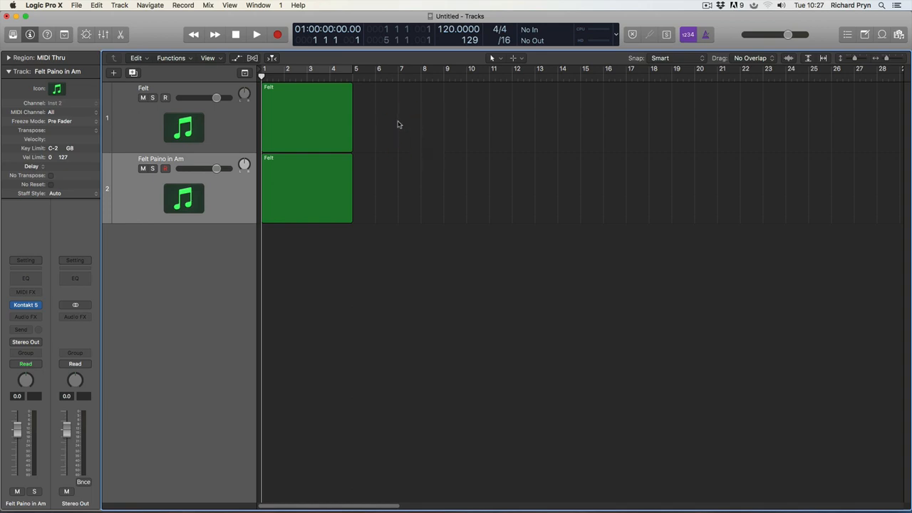
mouse_move(152, 93)
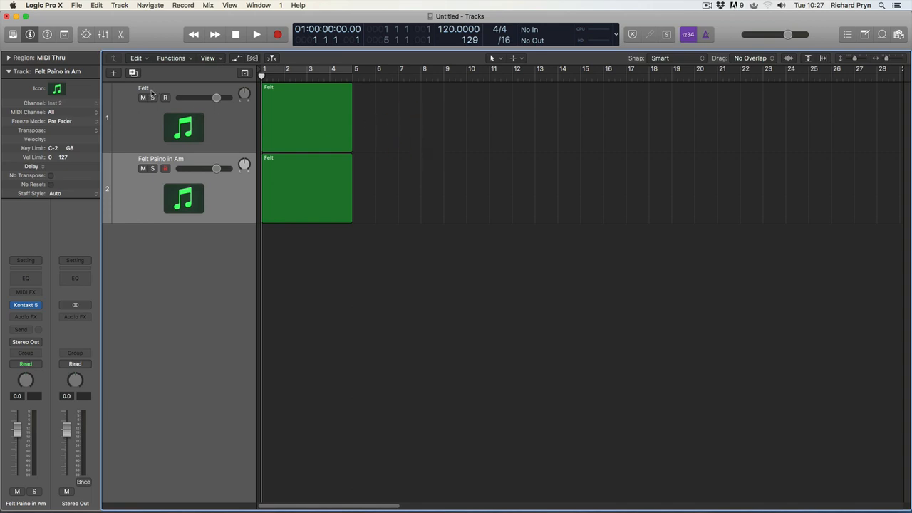
click(150, 5)
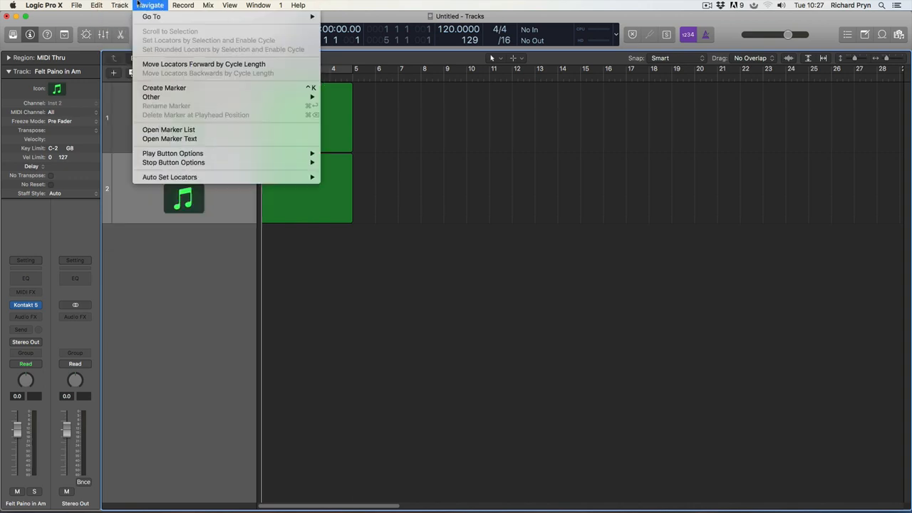
click(119, 5)
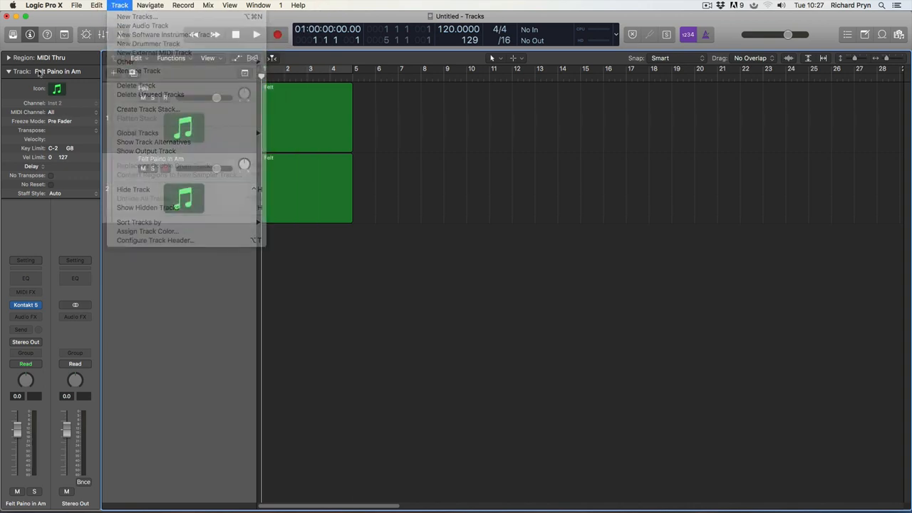
click(138, 71)
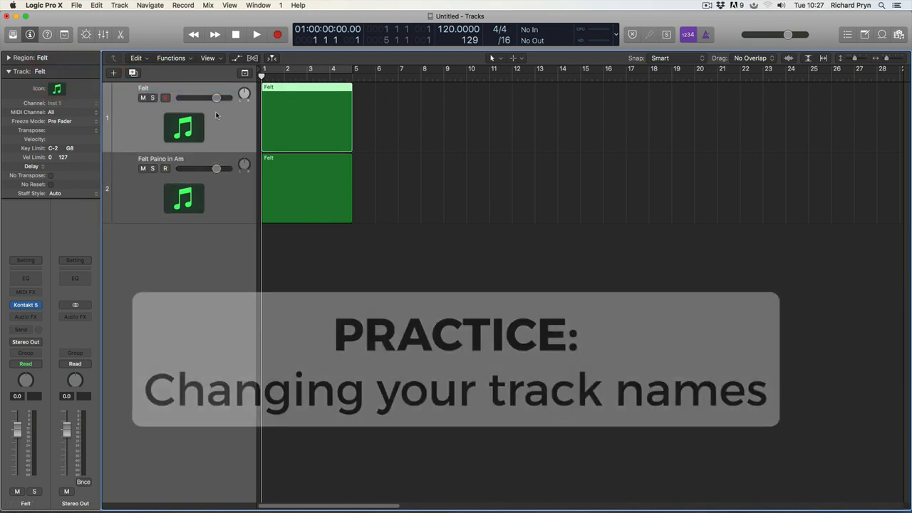
click(171, 57)
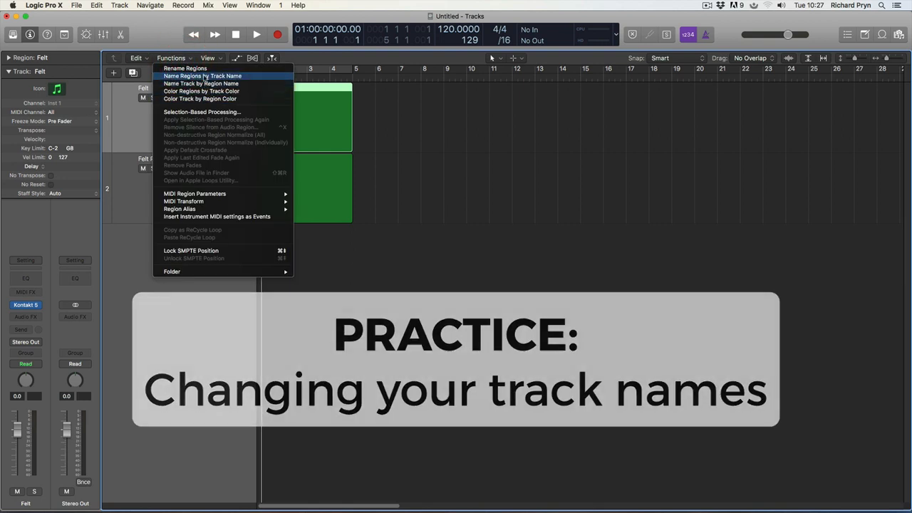
click(201, 84)
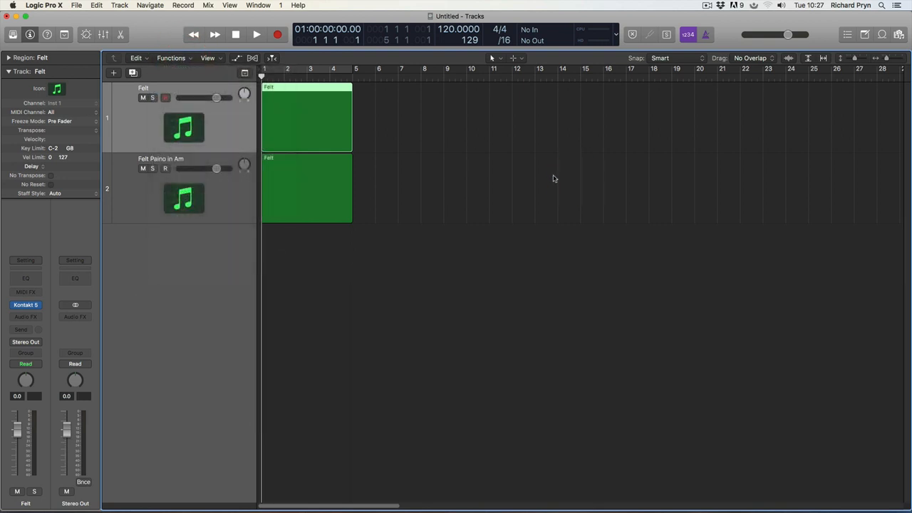
mouse_move(552, 186)
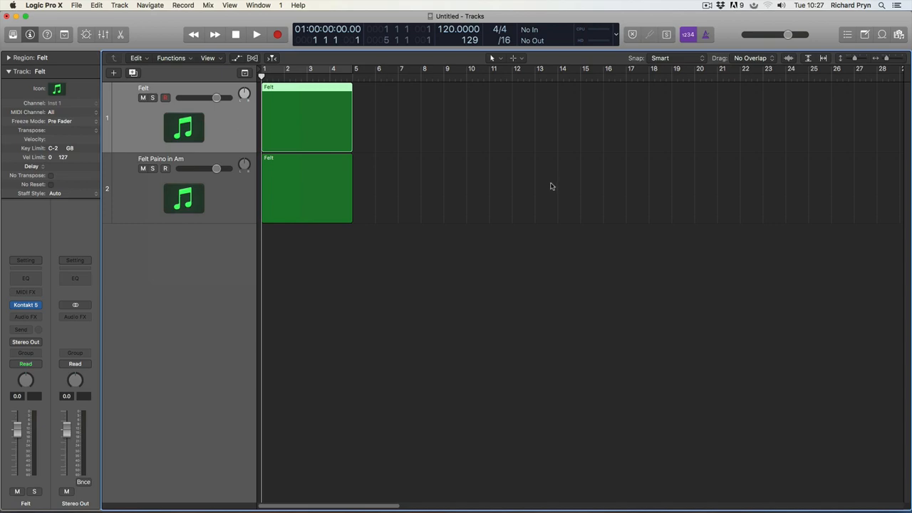